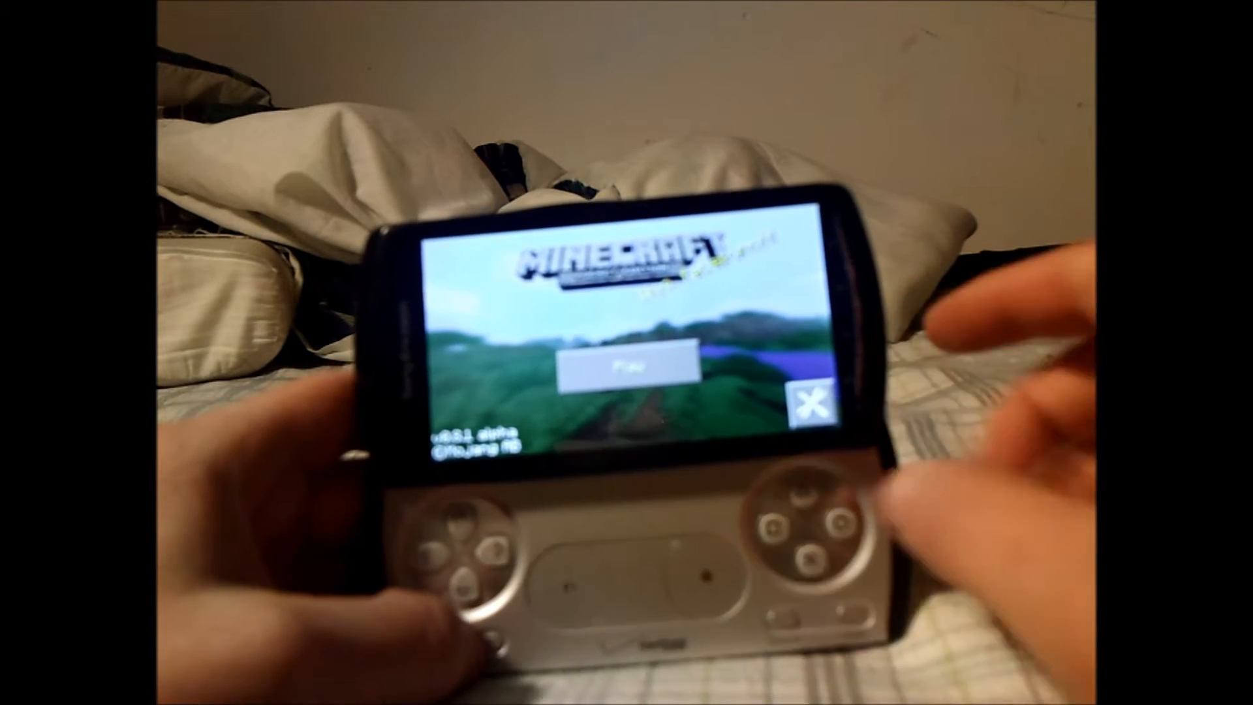
# - Tap Play on the title screen to show the empty world-selection list
pyautogui.click(627, 366)
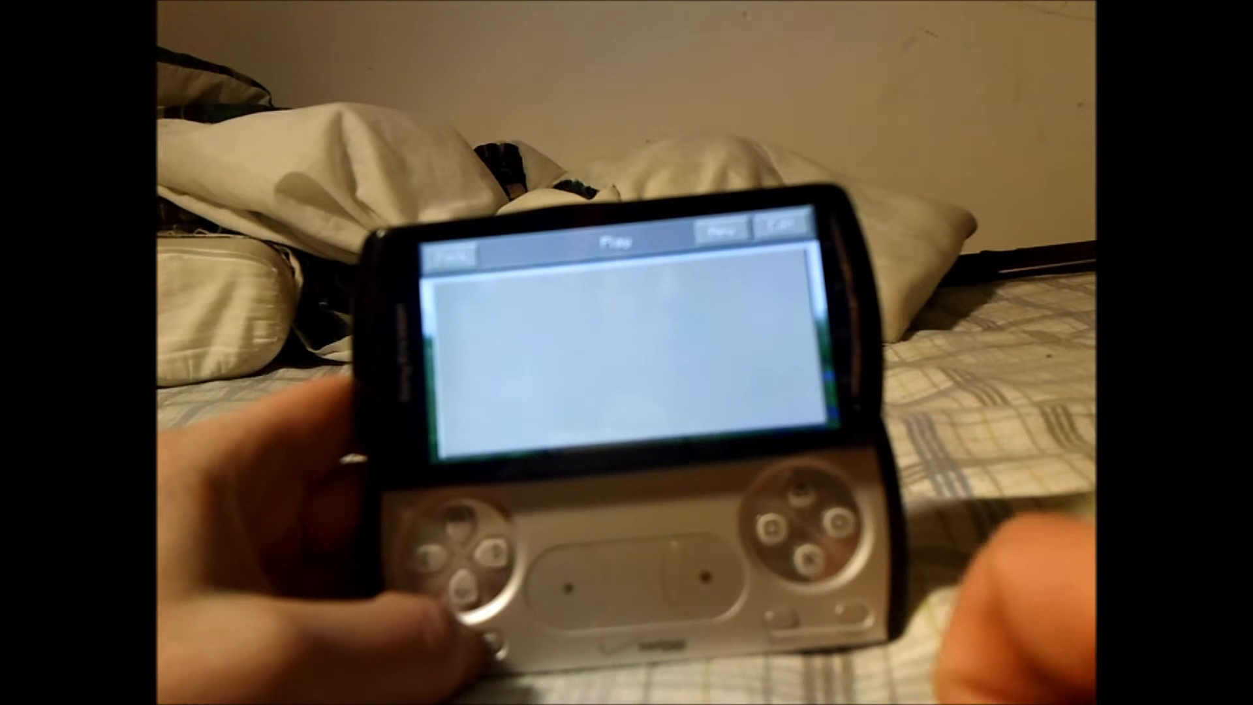